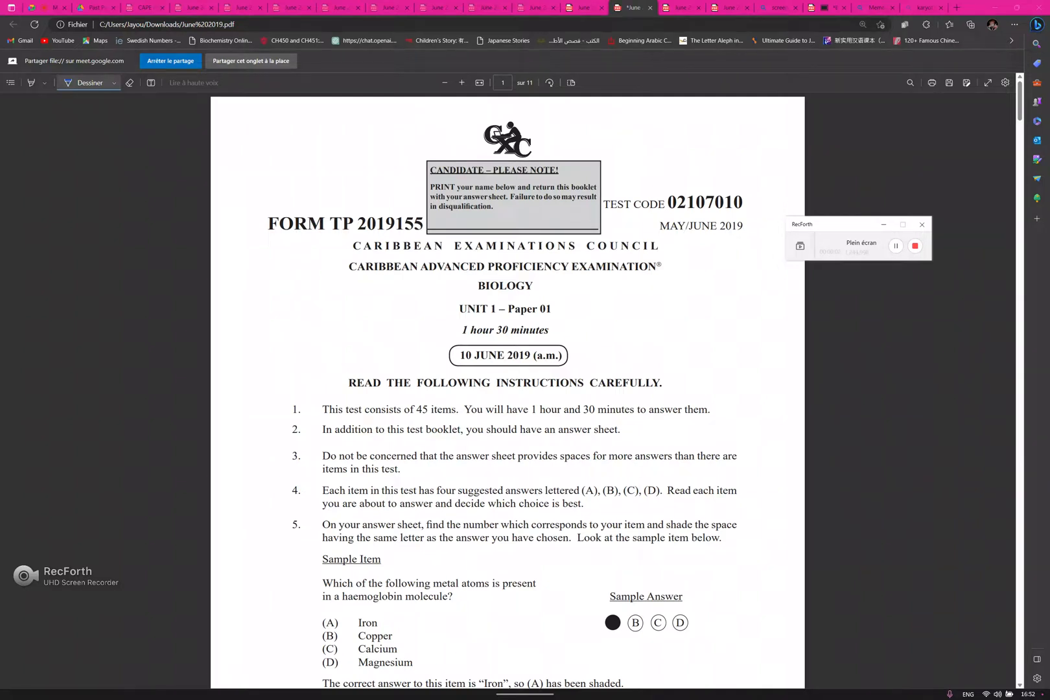
scroll(down, 3)
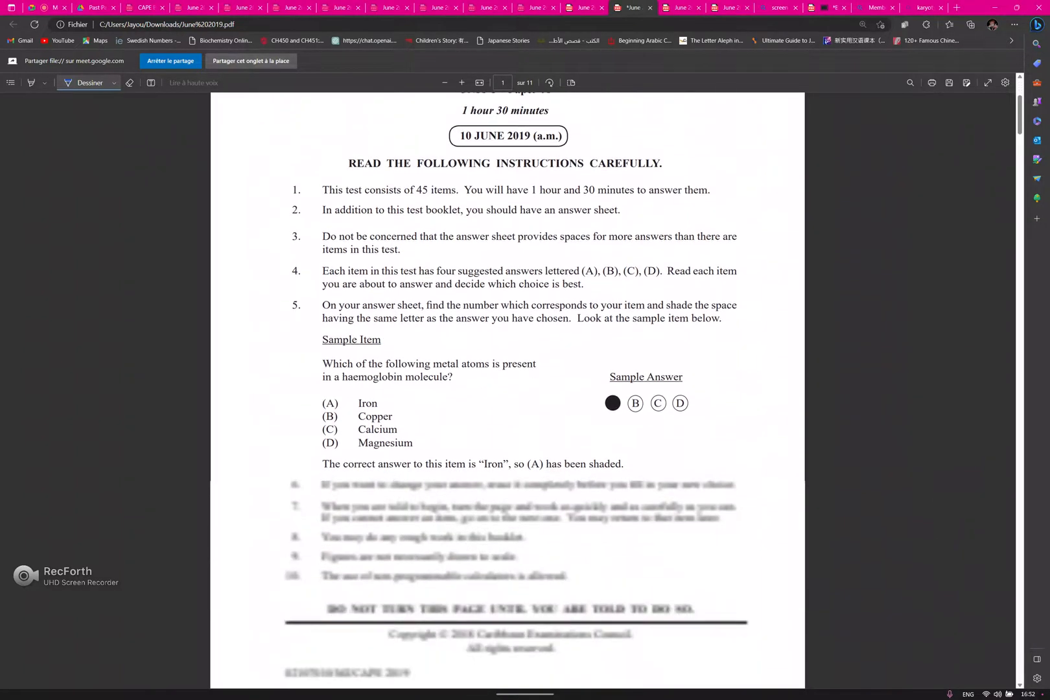
scroll(down, 3)
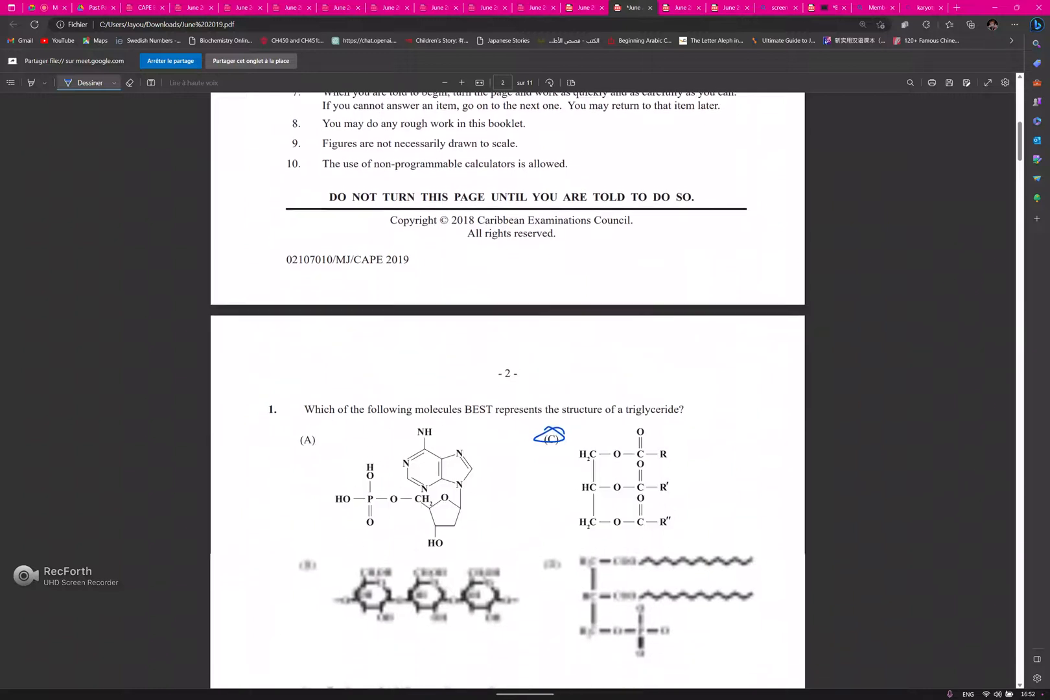
scroll(down, 3)
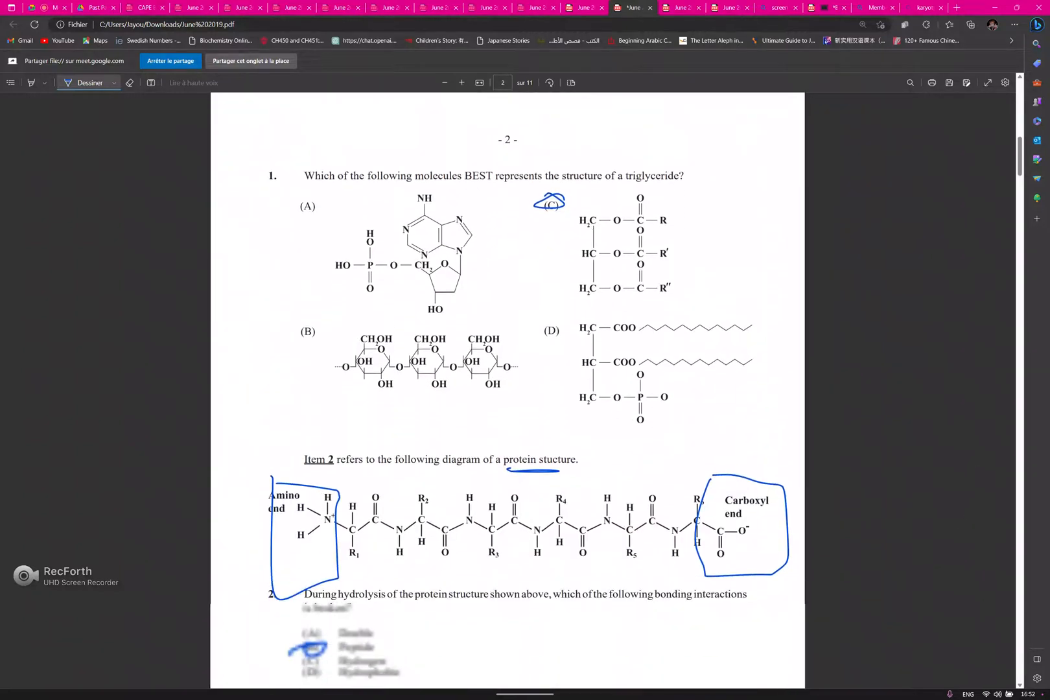
scroll(down, 3)
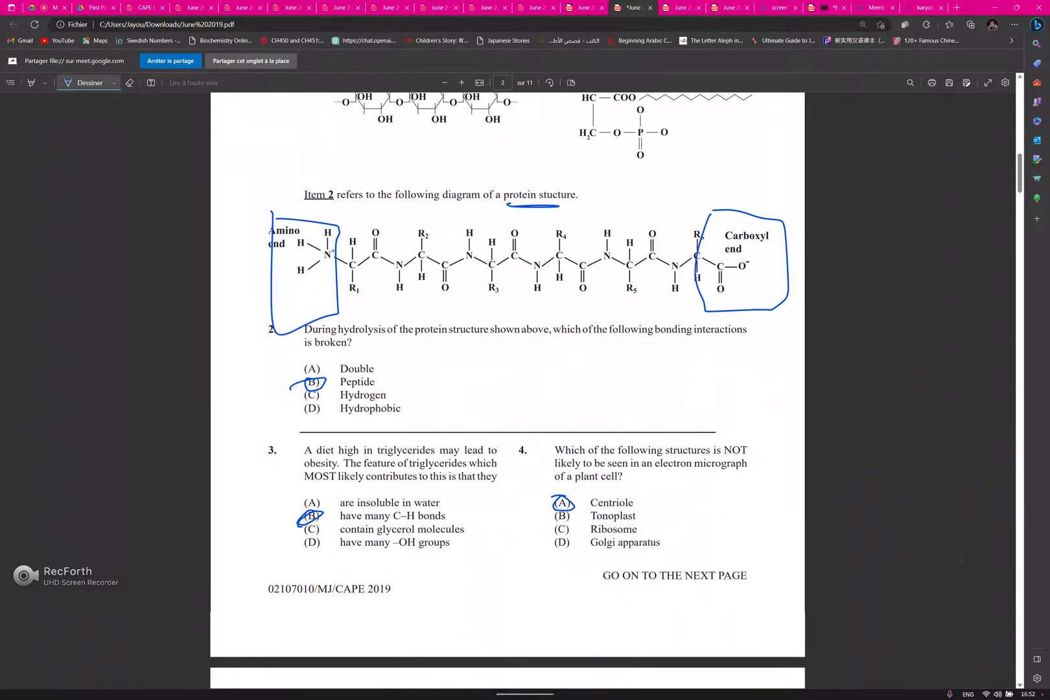
scroll(down, 3)
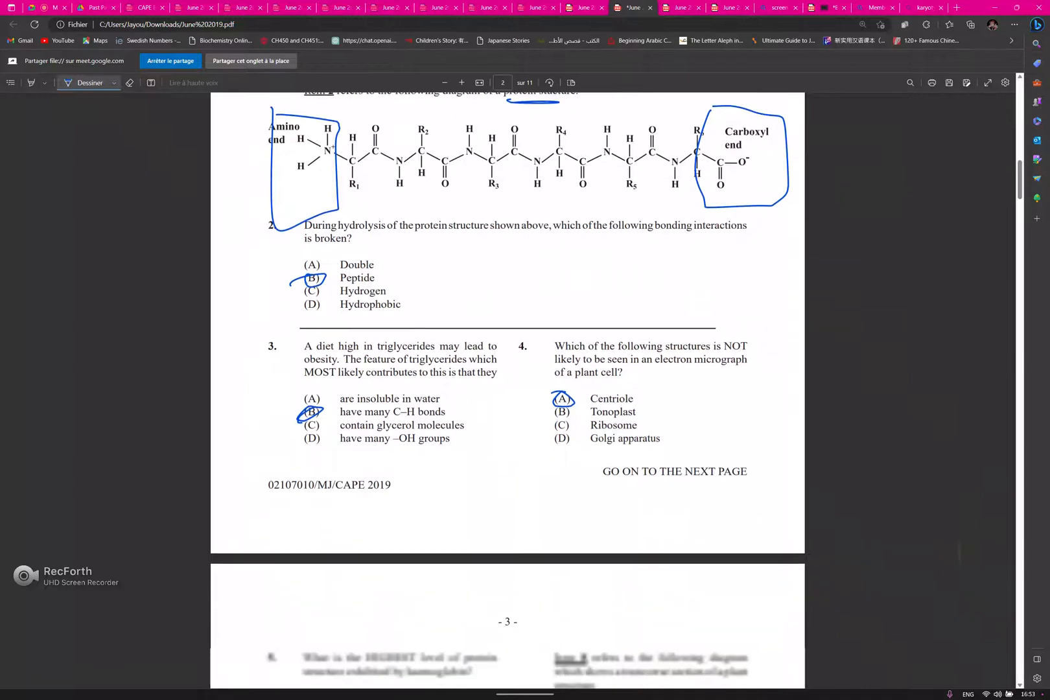
scroll(down, 3)
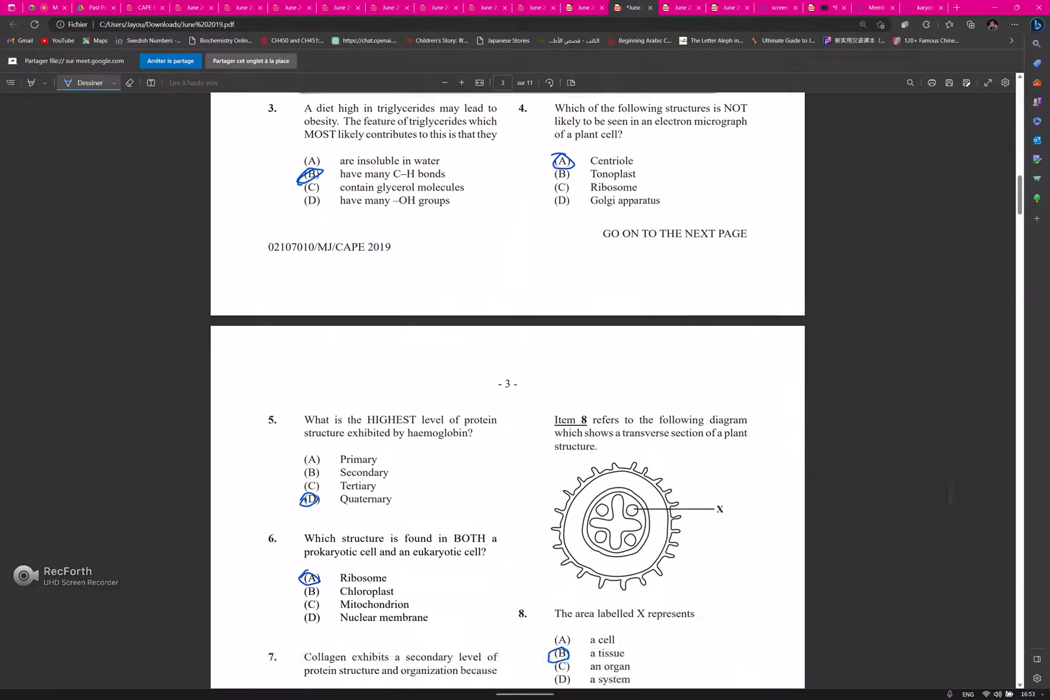
scroll(down, 3)
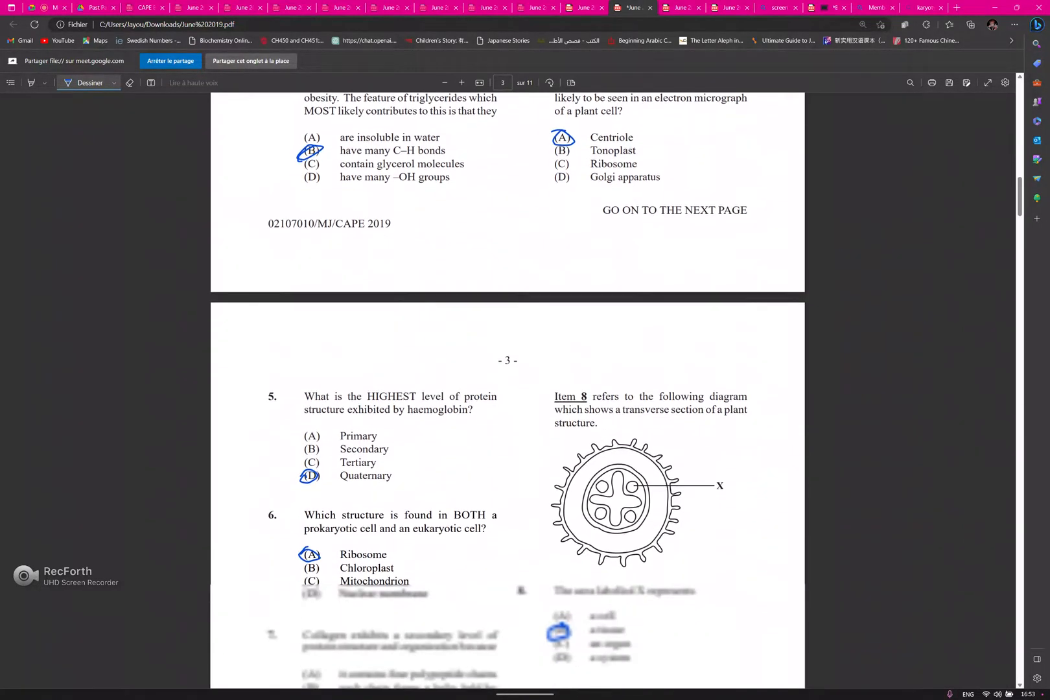
scroll(down, 3)
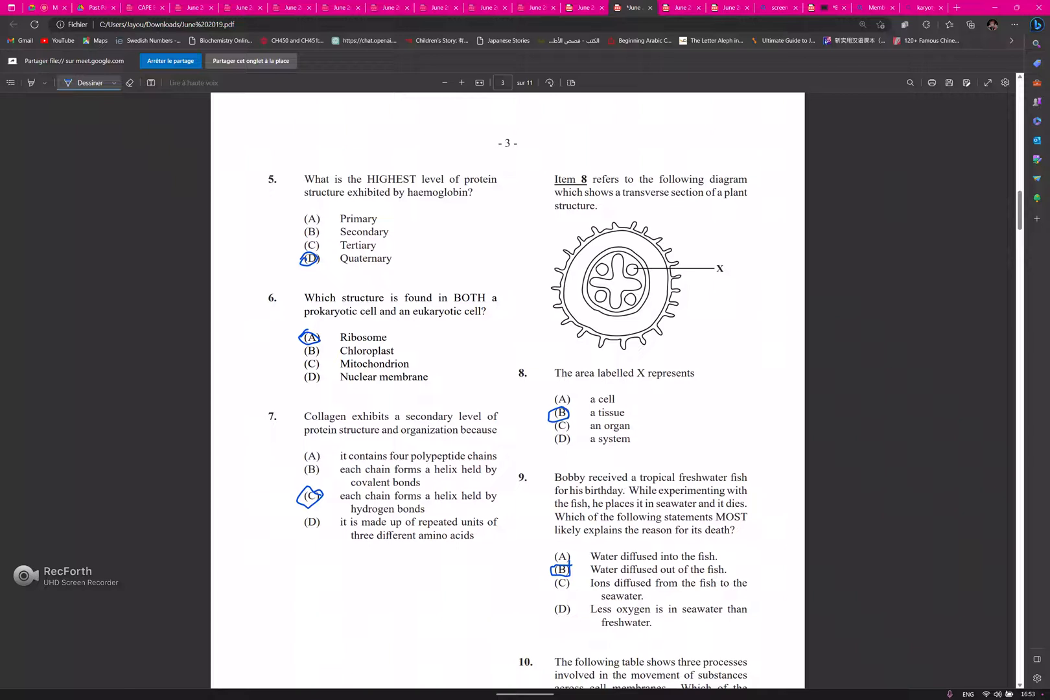
scroll(down, 3)
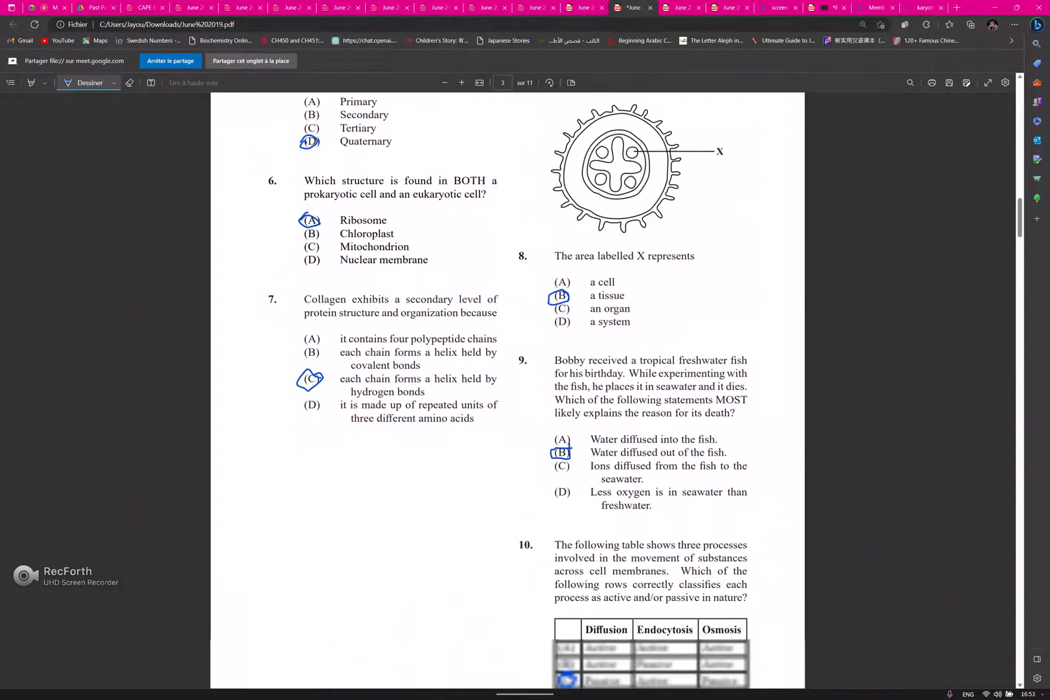
scroll(down, 3)
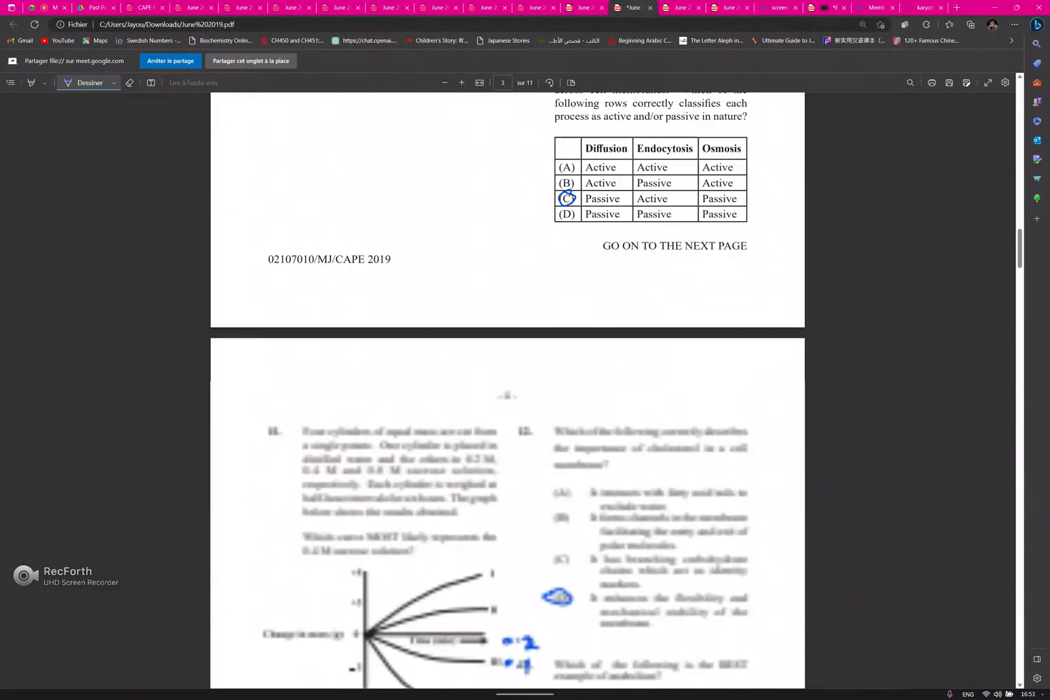
scroll(down, 3)
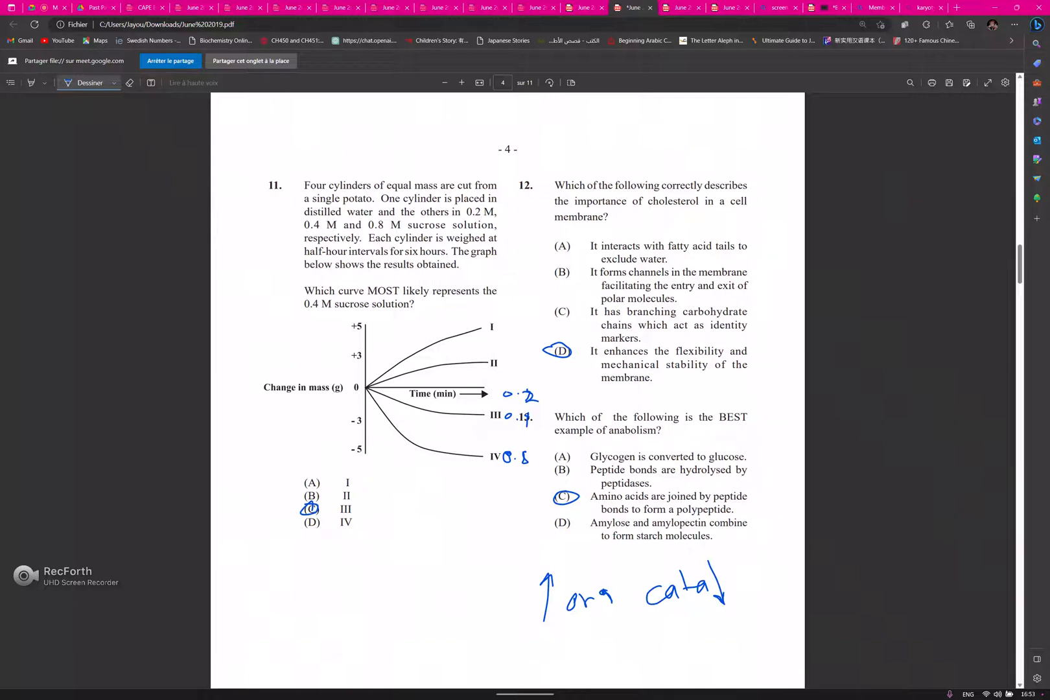
scroll(down, 3)
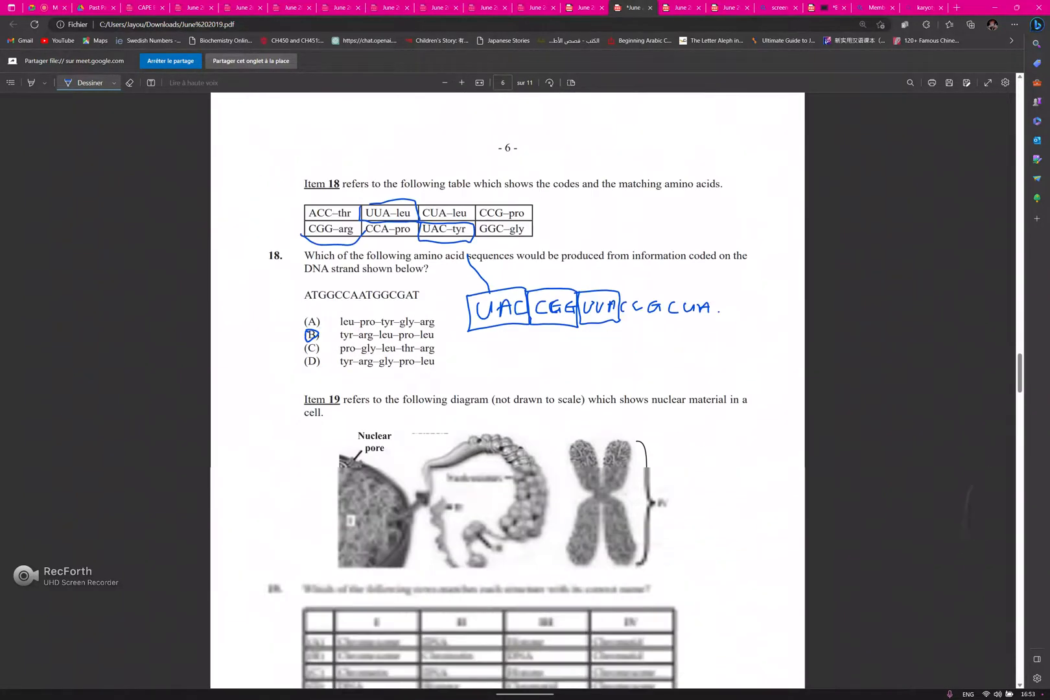
scroll(down, 3)
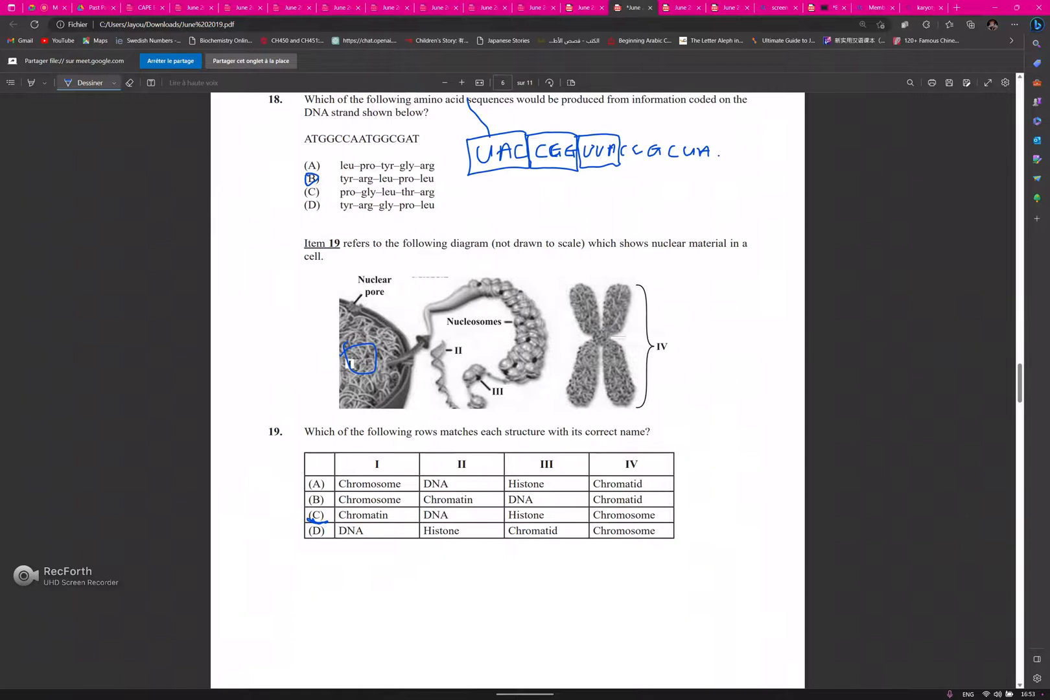
scroll(down, 3)
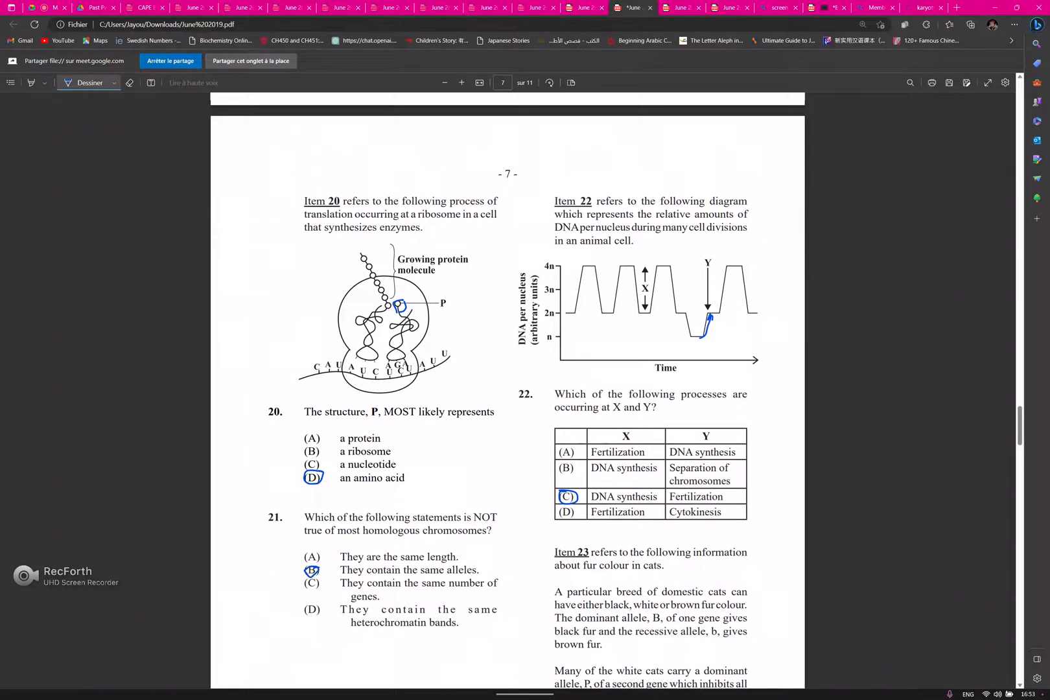
scroll(down, 3)
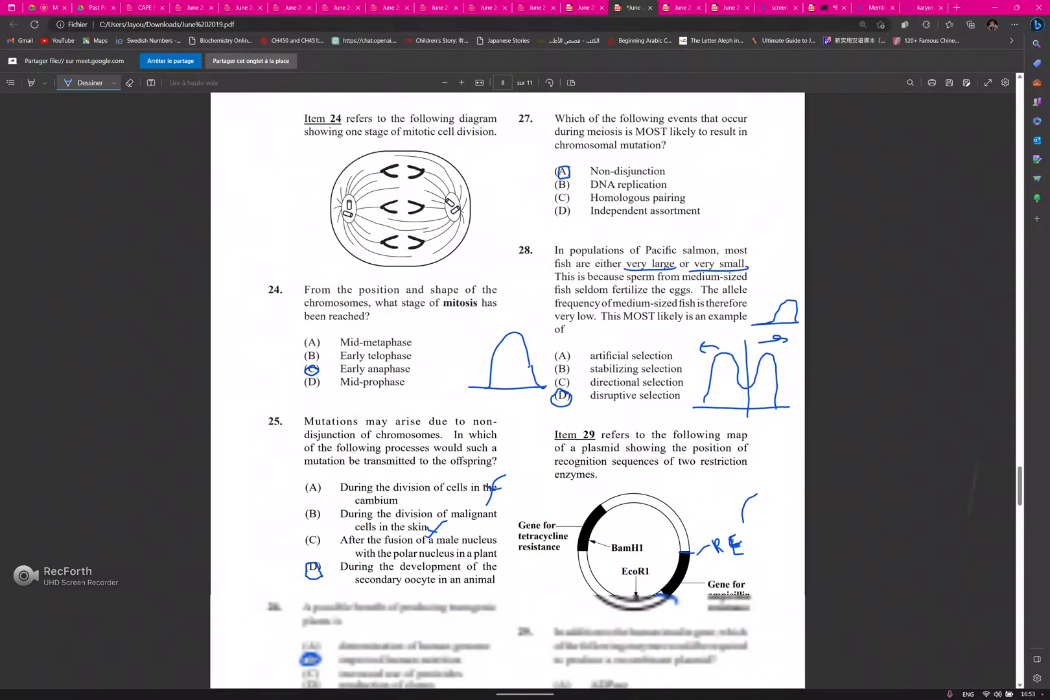
scroll(down, 3)
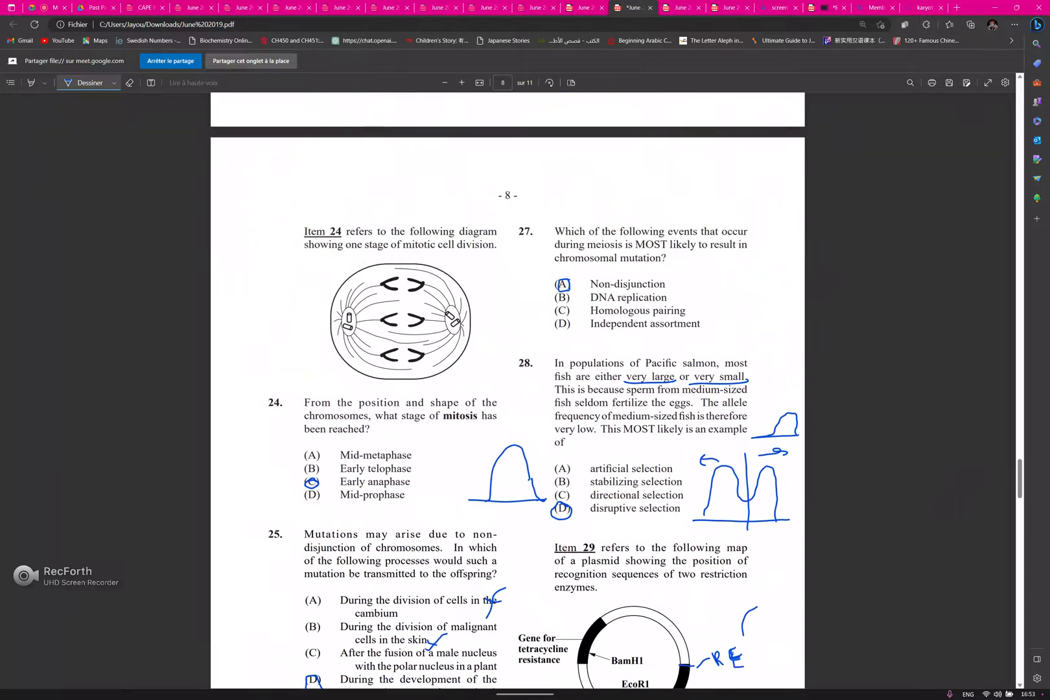
scroll(down, 3)
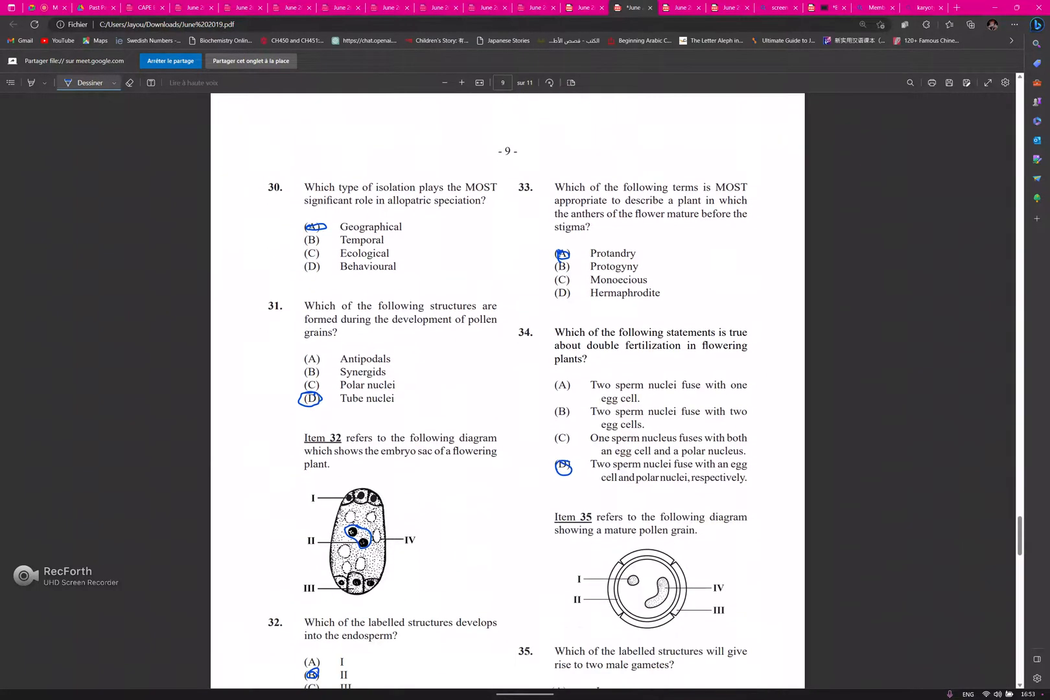
scroll(down, 3)
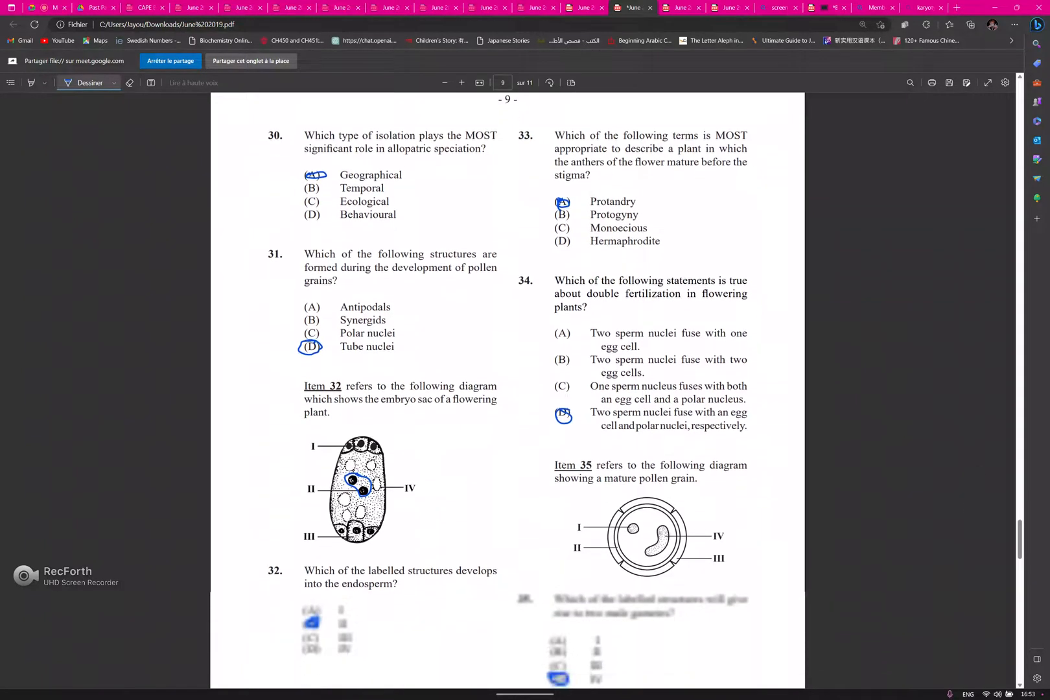
scroll(down, 3)
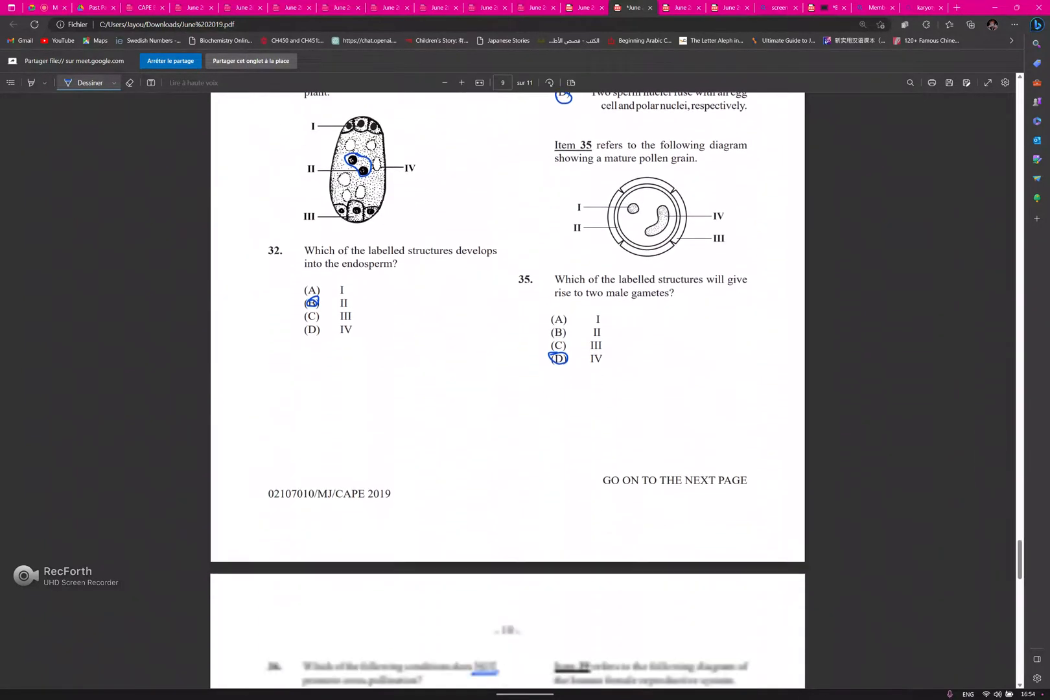
scroll(down, 3)
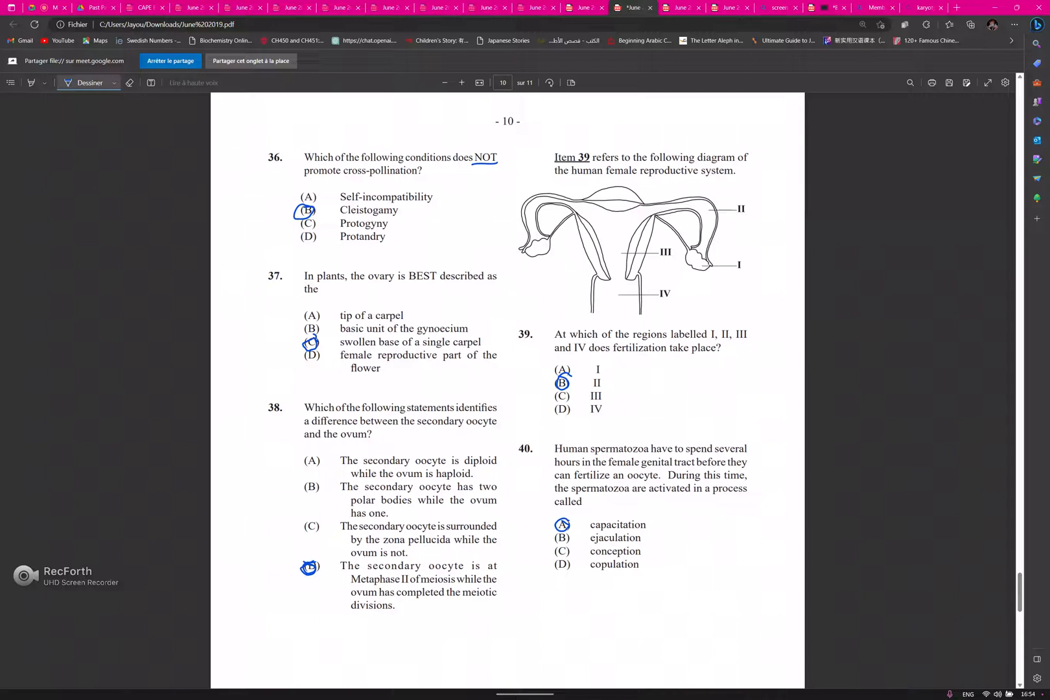
scroll(down, 3)
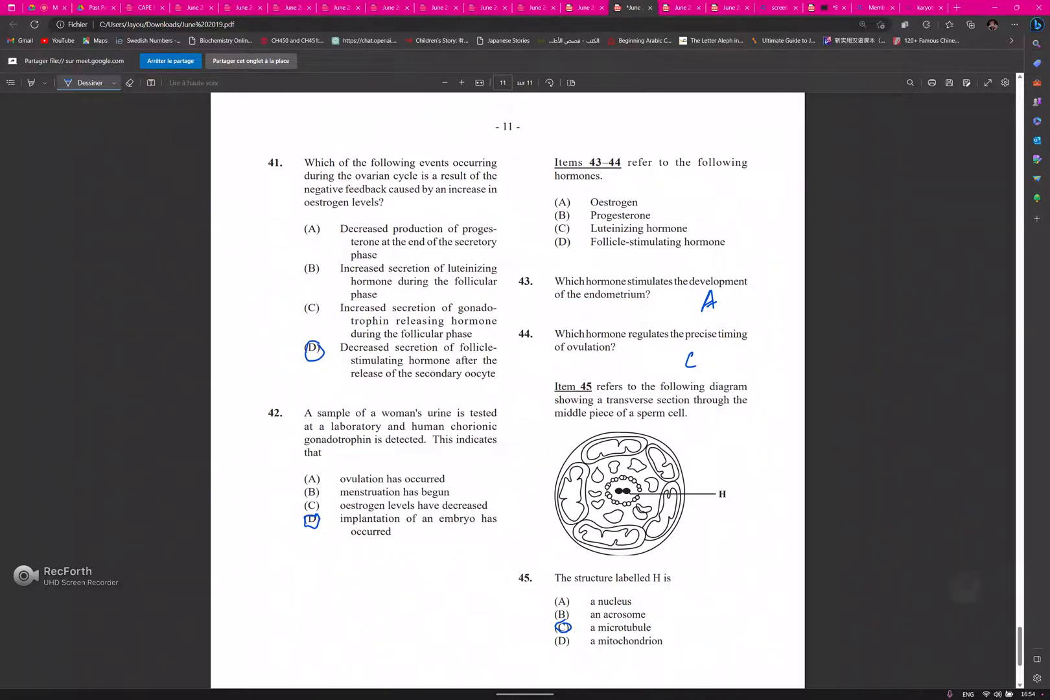
scroll(down, 3)
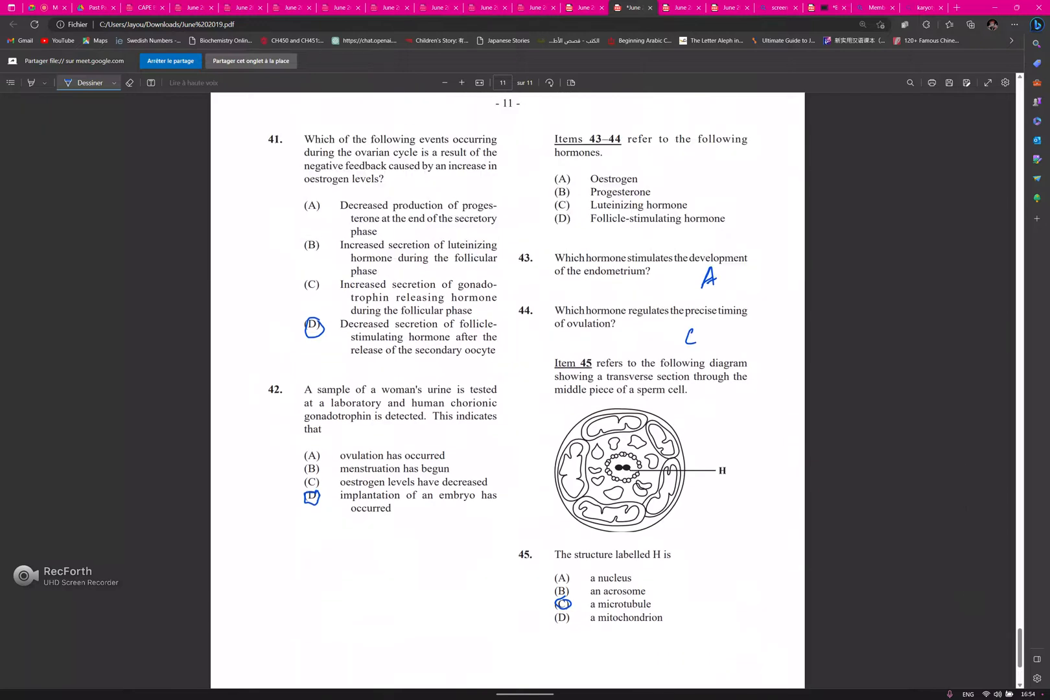